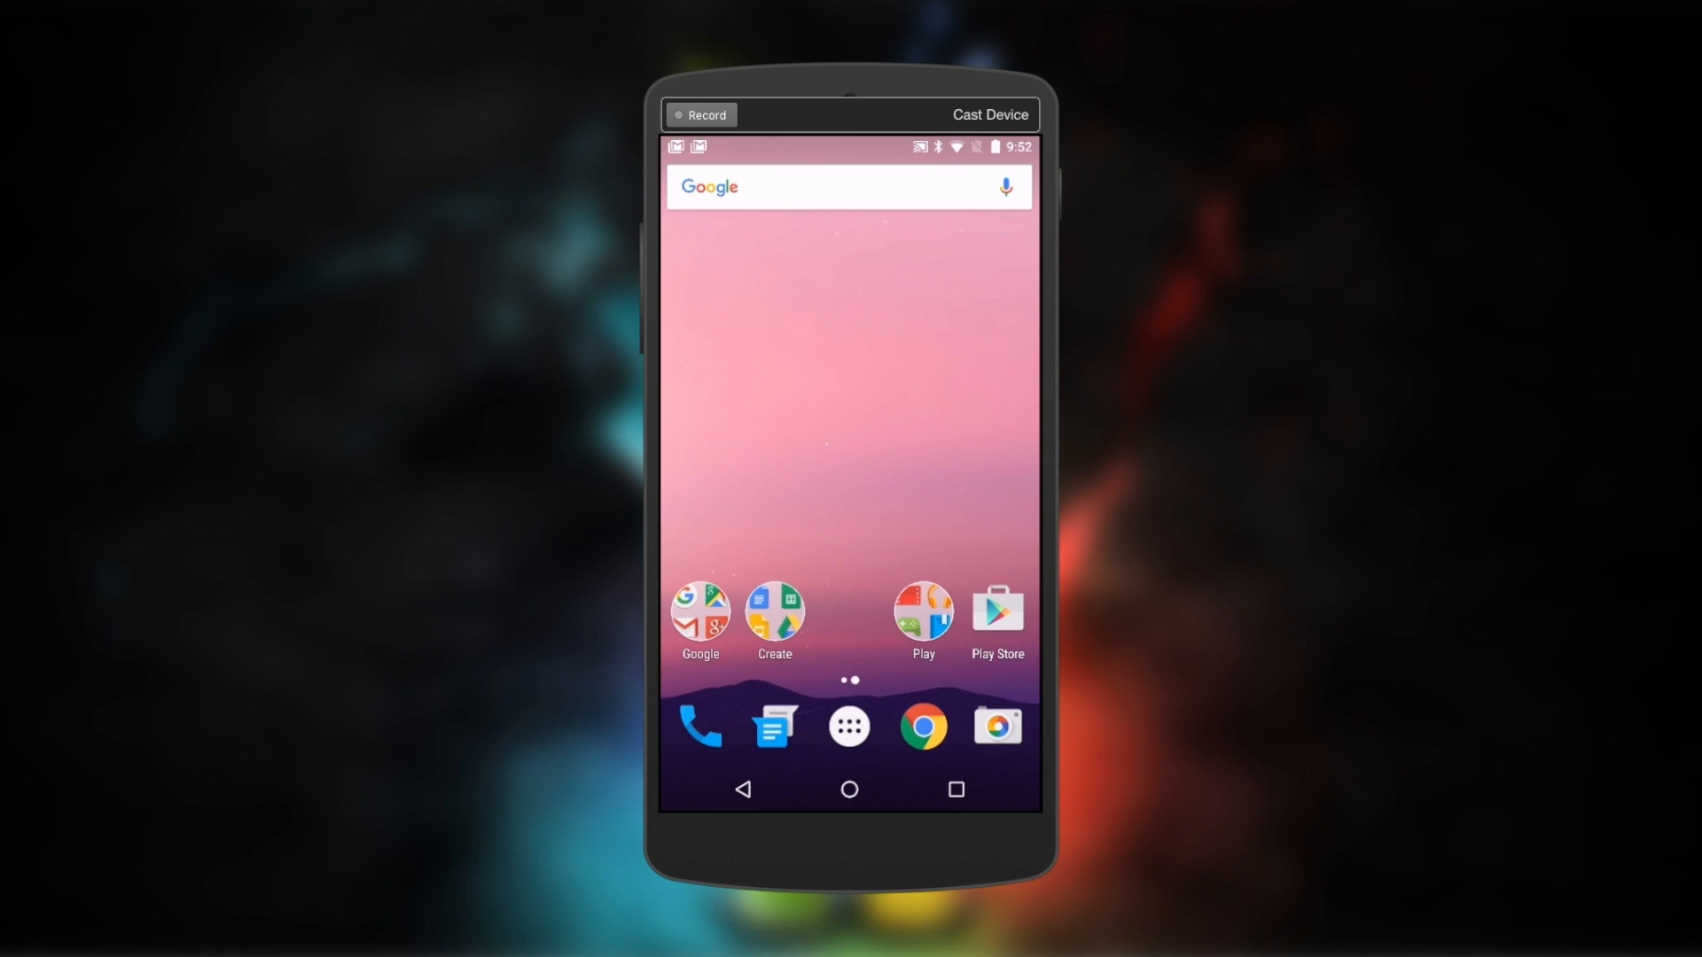
- Expand the circular Play folder into a window showing its apps over the home screen
{"action": "left_click", "coordinate": [922, 612]}
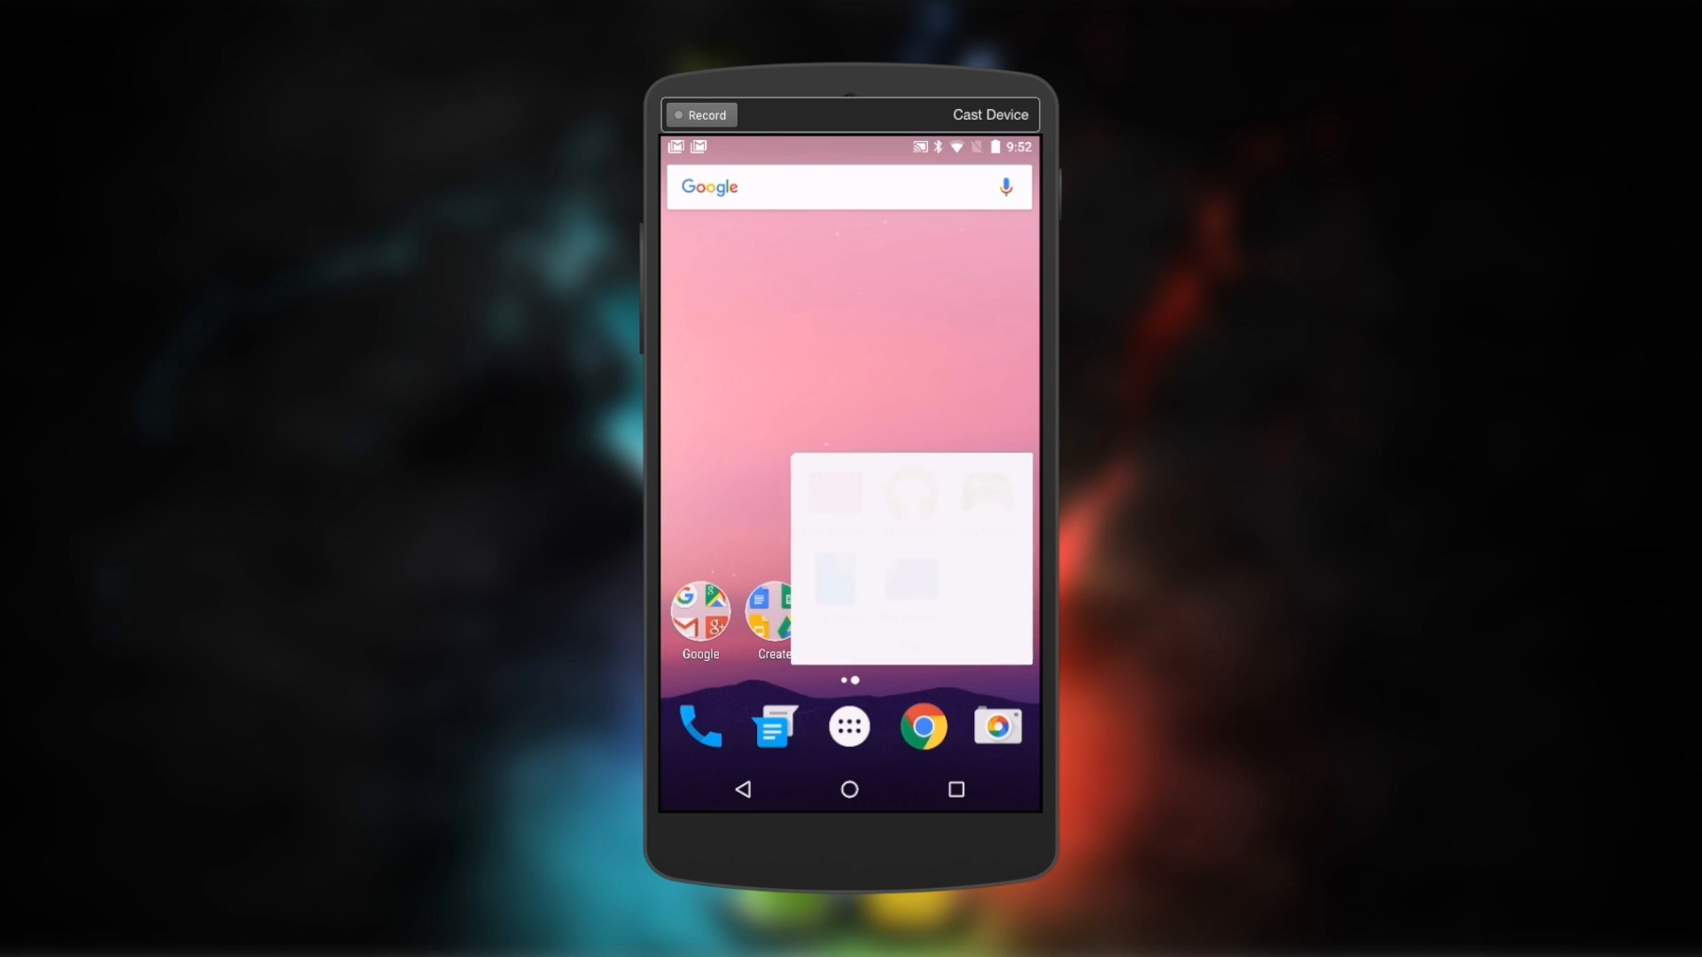